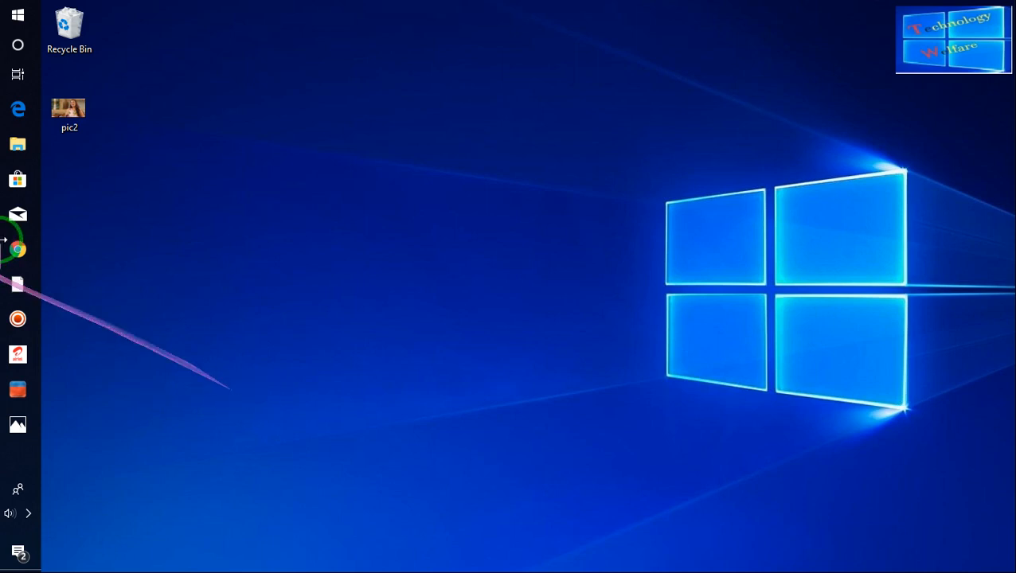
Preview the pic2 photo from the Desktop before retouching.
left_click(69, 107)
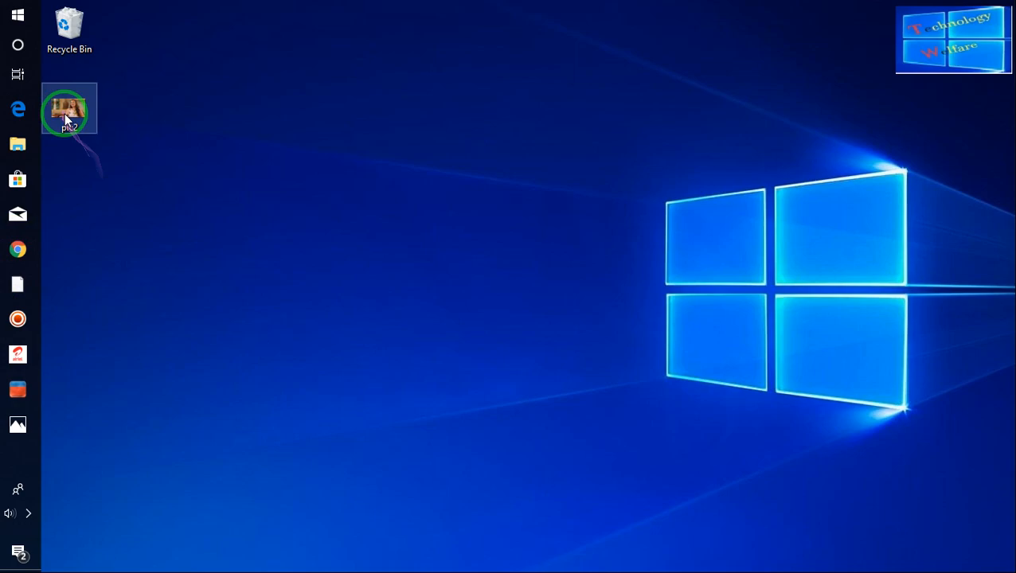
double_click(68, 108)
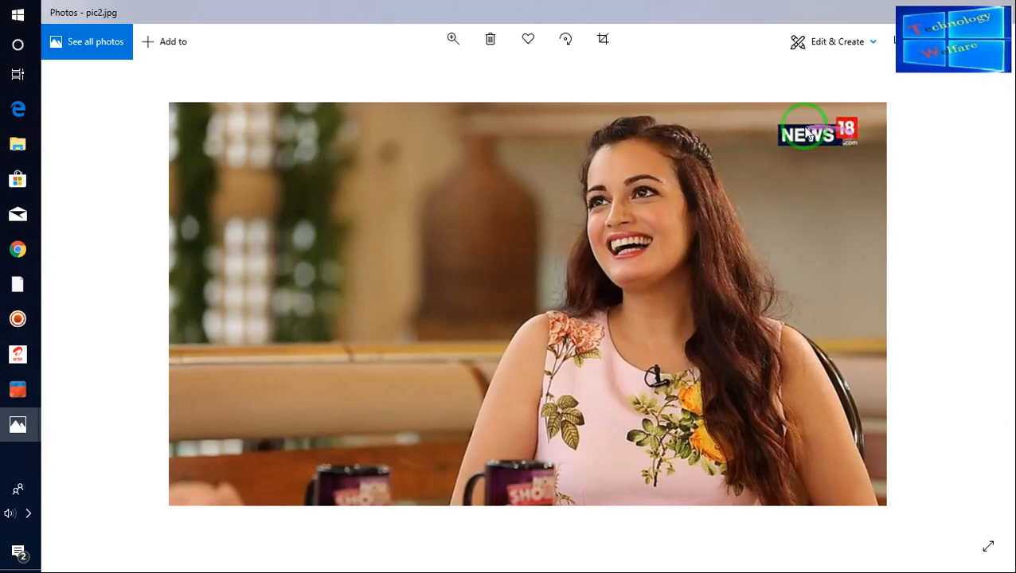
mouse_move(827, 165)
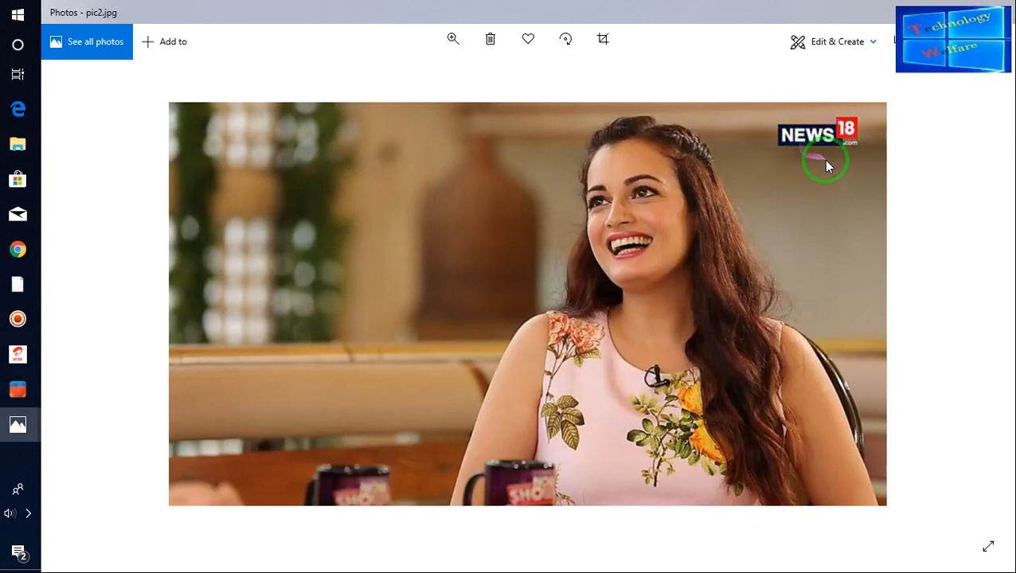
mouse_move(830, 179)
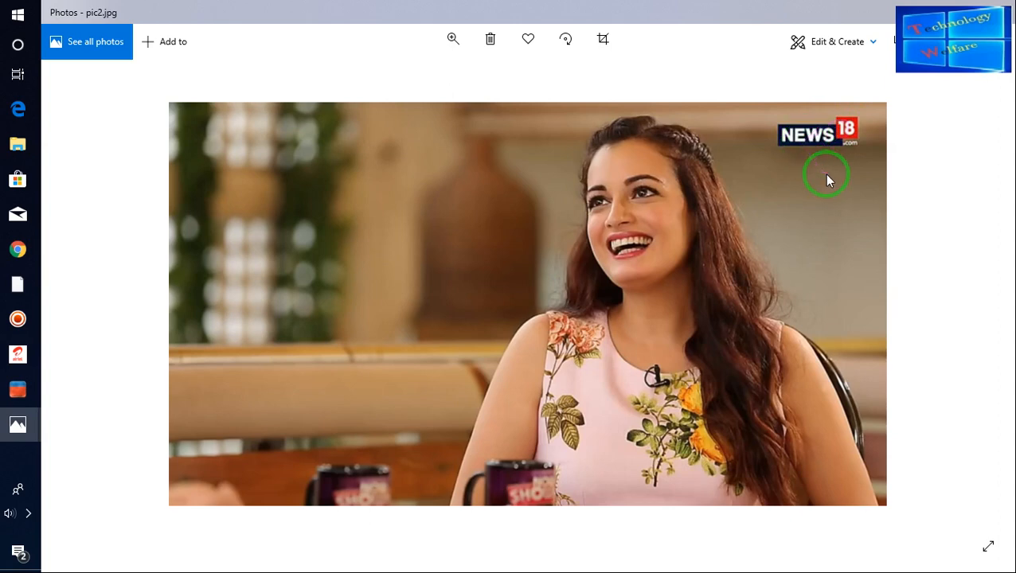
left_click_drag(820, 173, 687, 190)
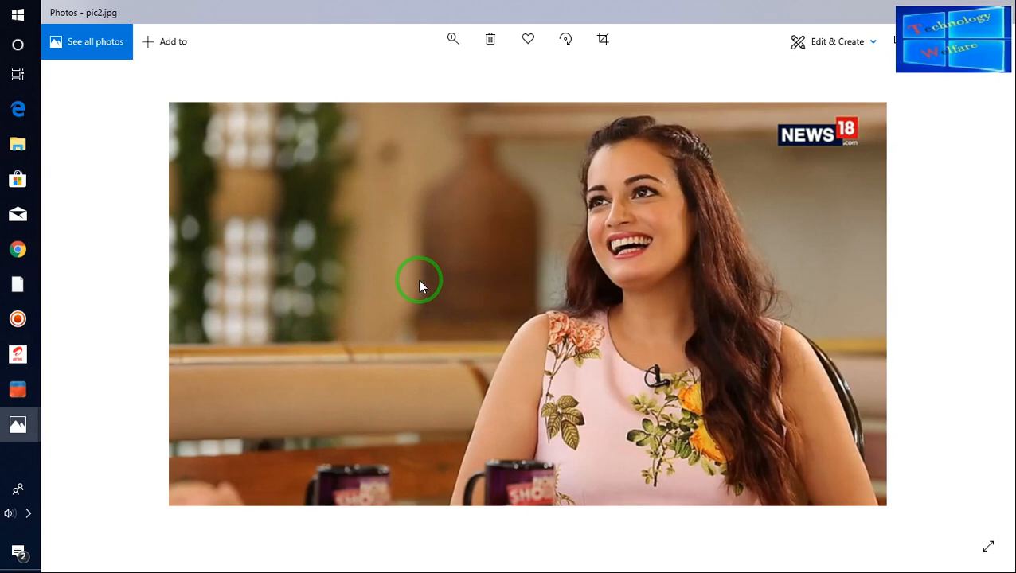
mouse_move(594, 142)
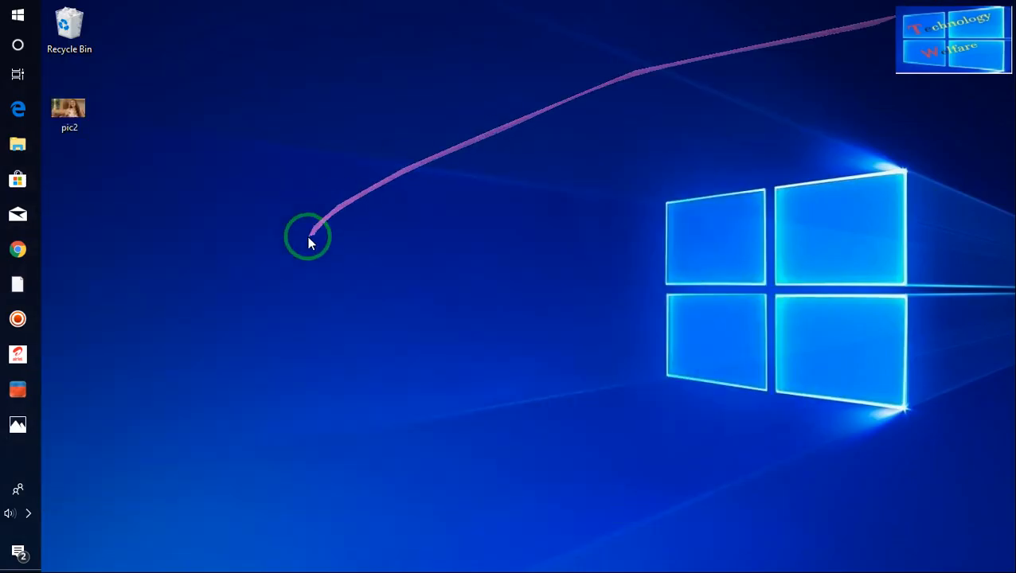
Launch Inpaint, dismiss the Welcome dialog and load pic2.jpg from the Desktop.
left_click(17, 389)
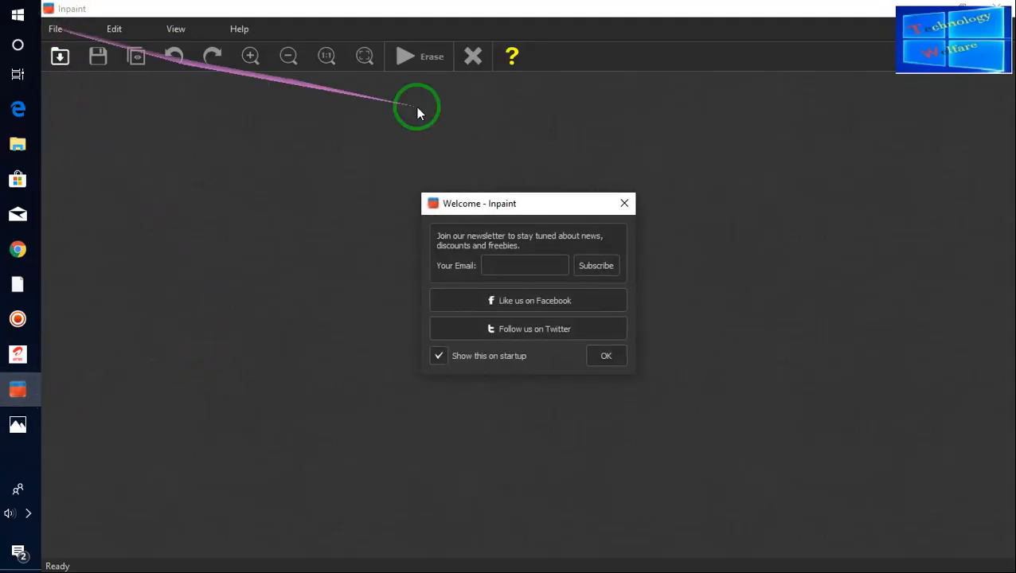
left_click(56, 30)
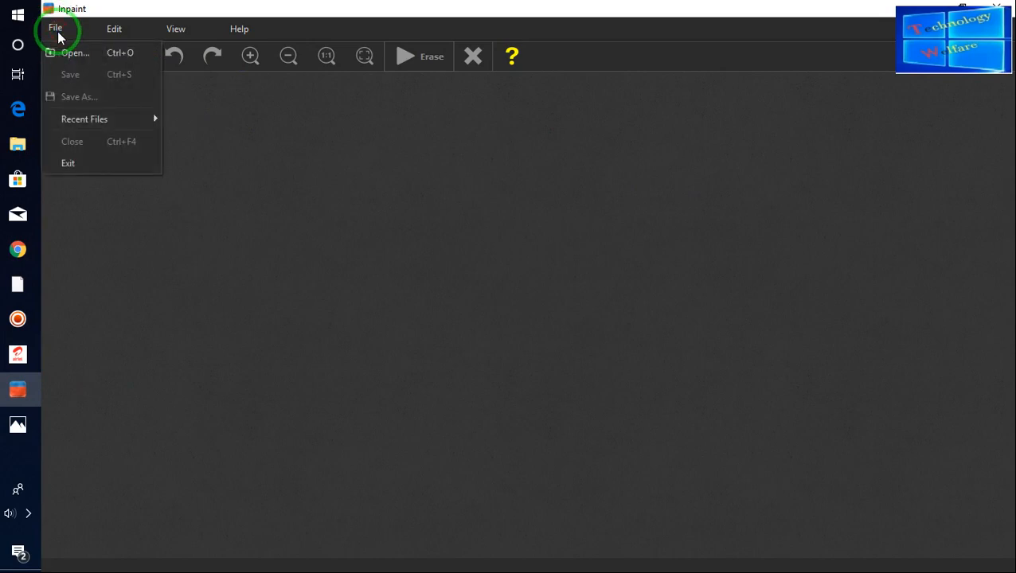
mouse_move(353, 240)
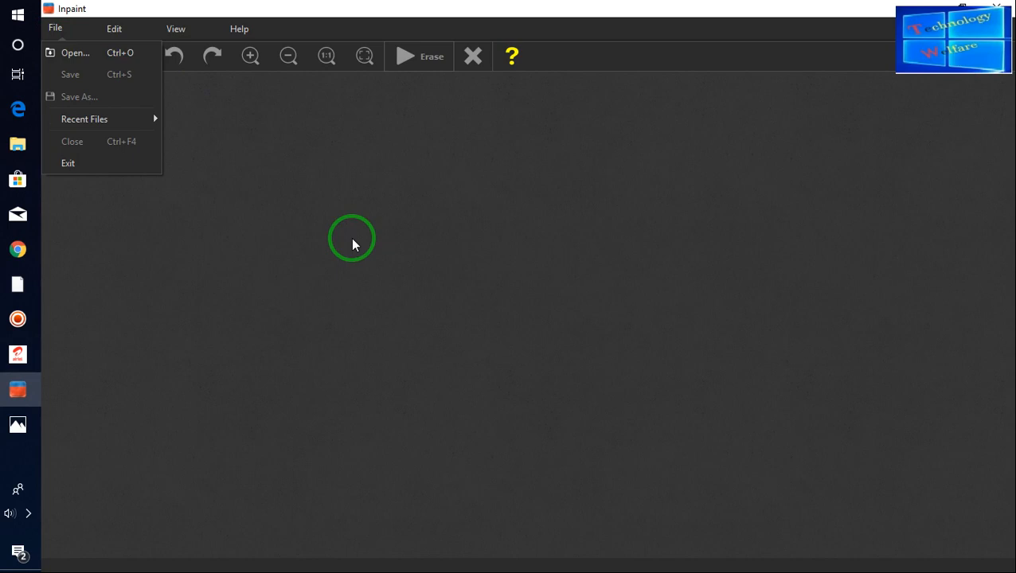
mouse_move(409, 259)
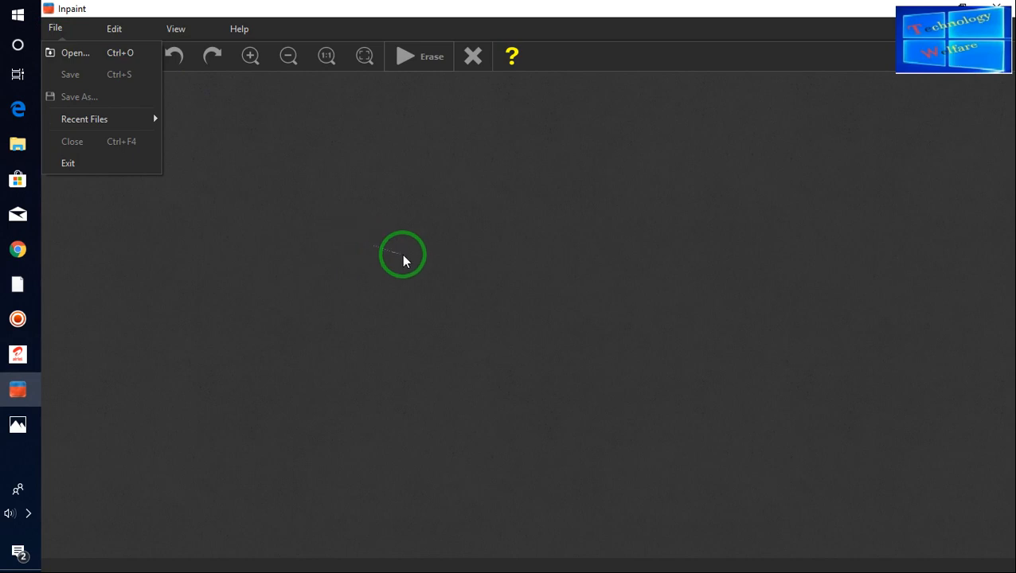
left_click(73, 54)
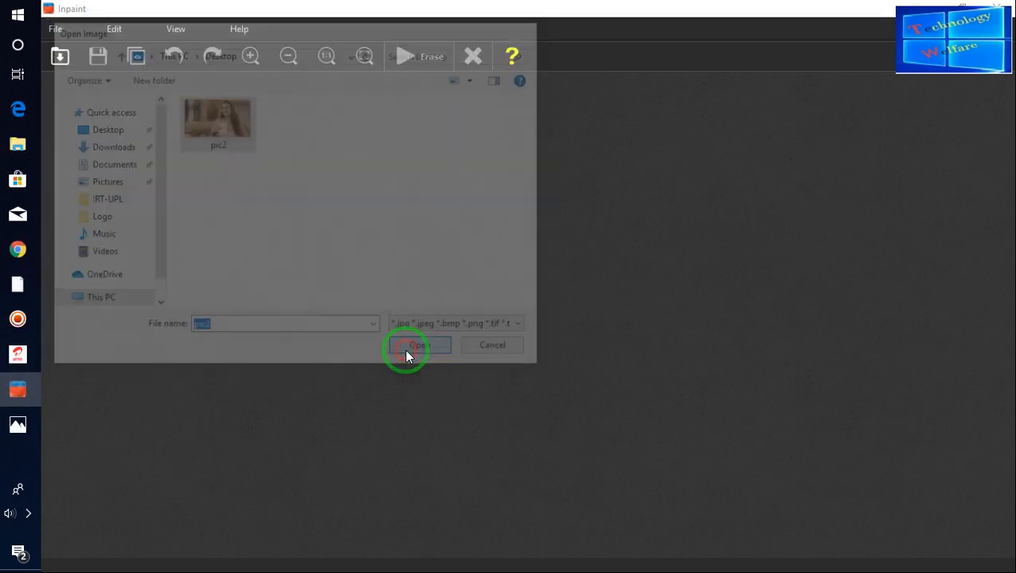
left_click(411, 344)
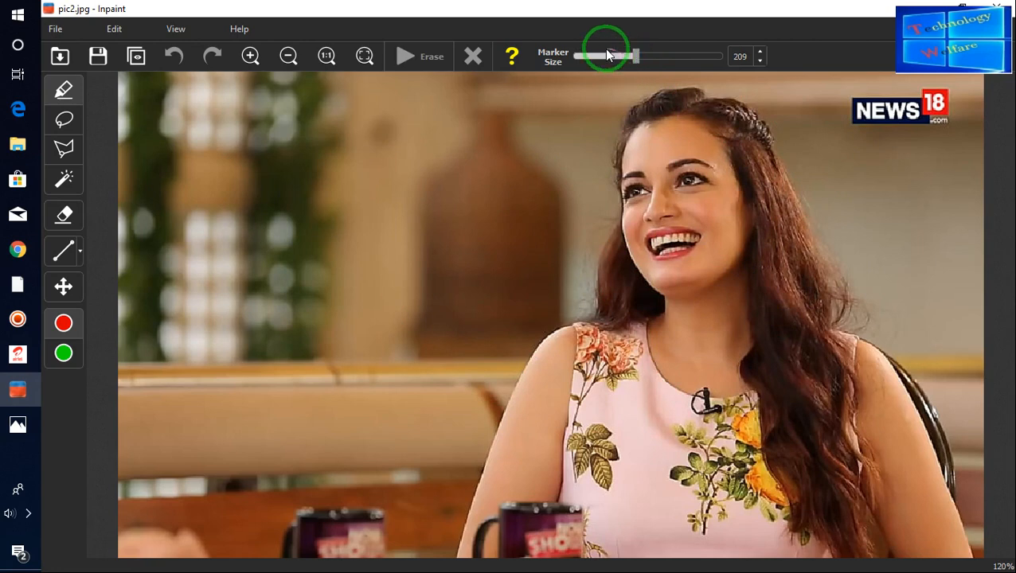
Shrink the marker to size 69, mark the NEWS18 logo and erase it.
left_click_drag(625, 56, 595, 56)
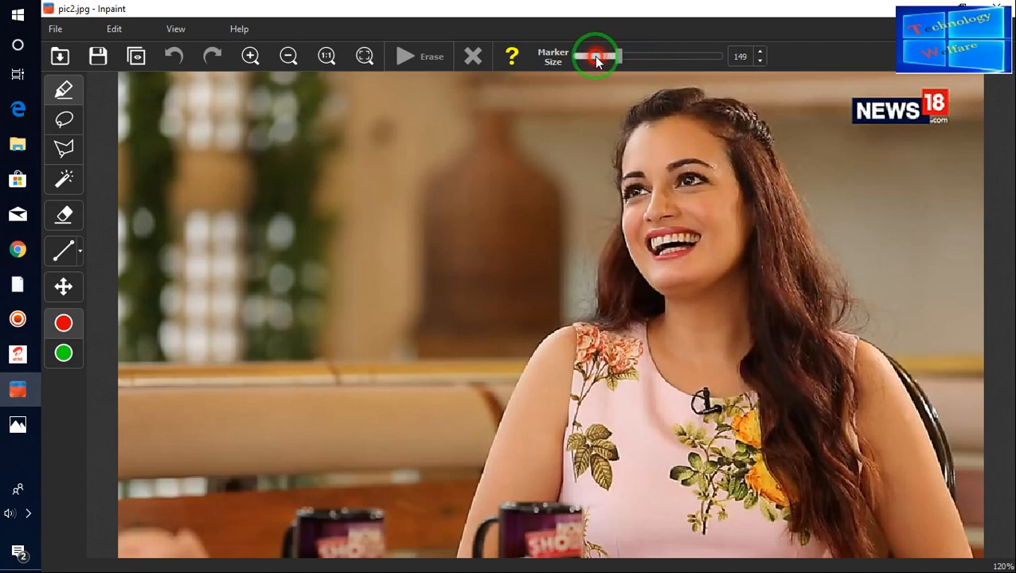
left_click_drag(597, 56, 594, 55)
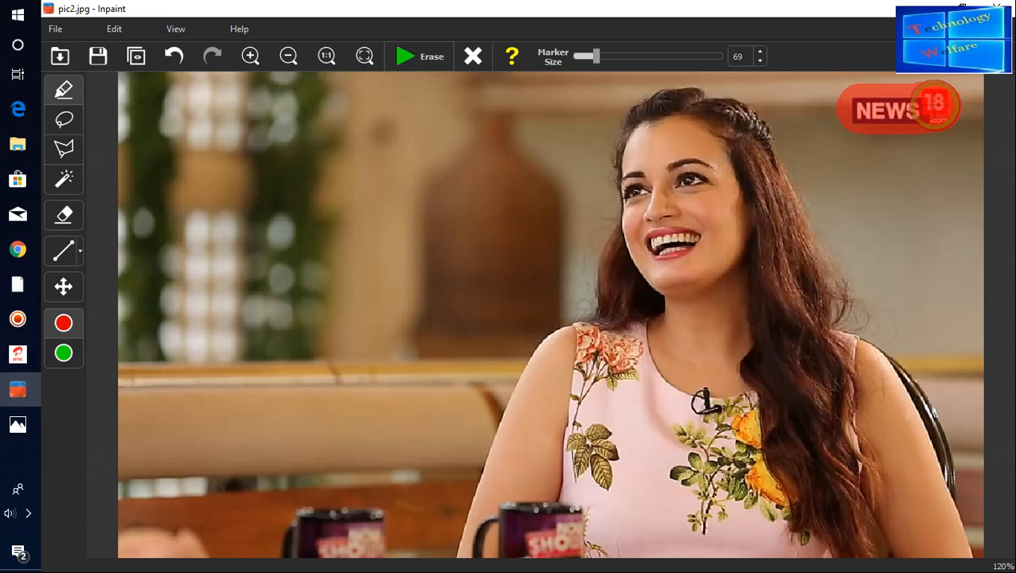
left_click(412, 56)
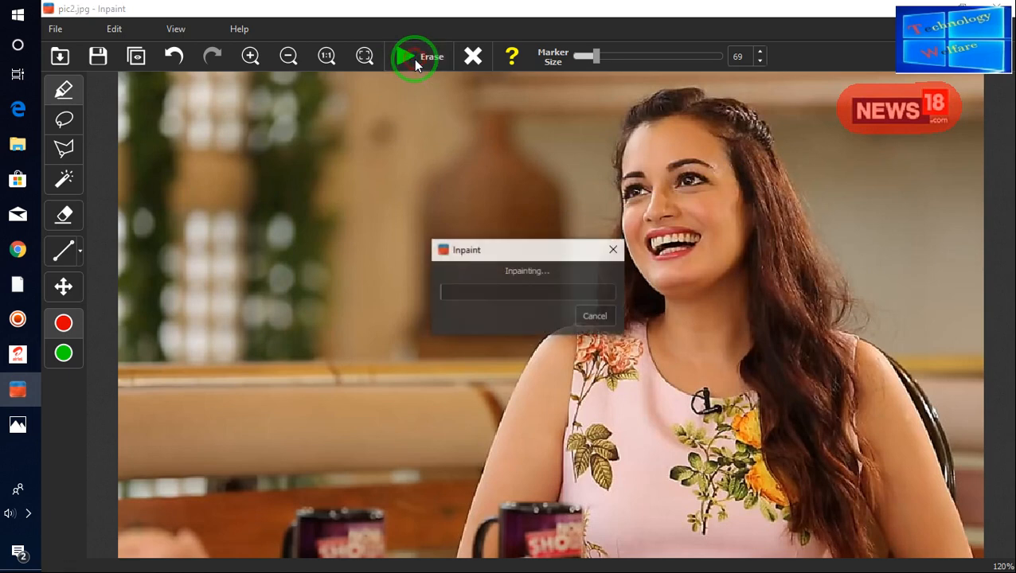
left_click(408, 57)
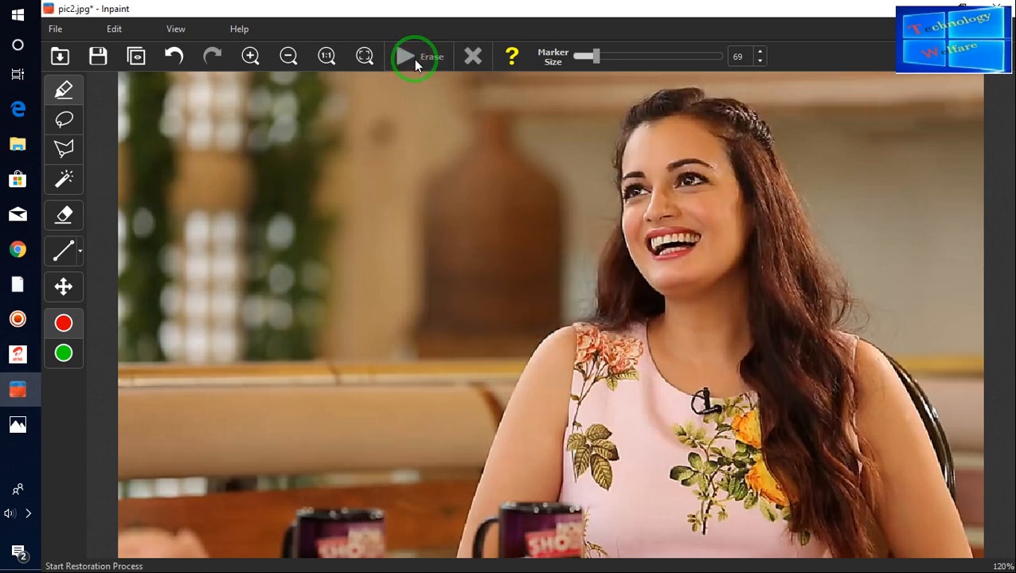
left_click(678, 275)
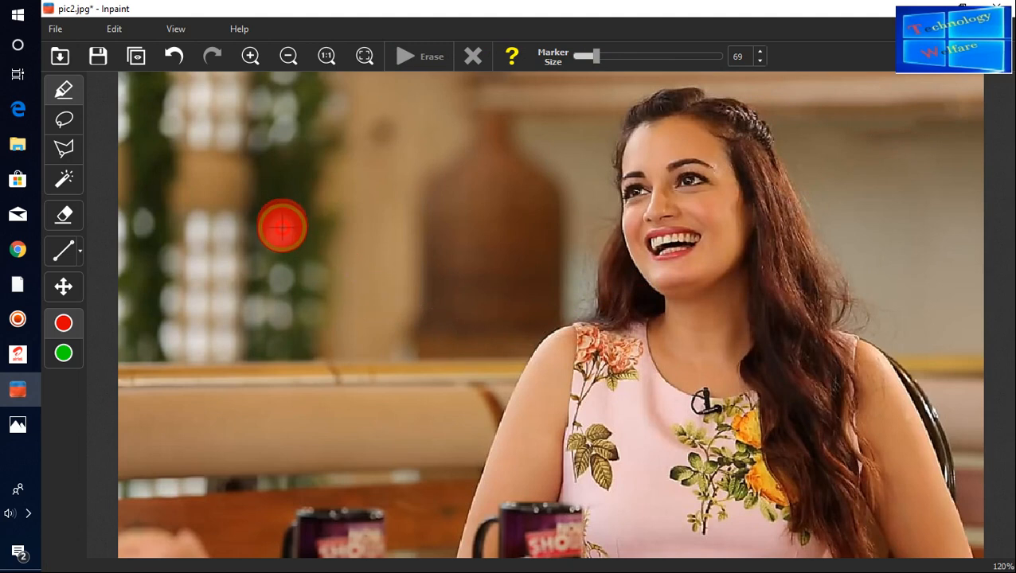
Mark the blurred-background spots and the clip-on microphone on her dress, then erase them.
left_click(289, 56)
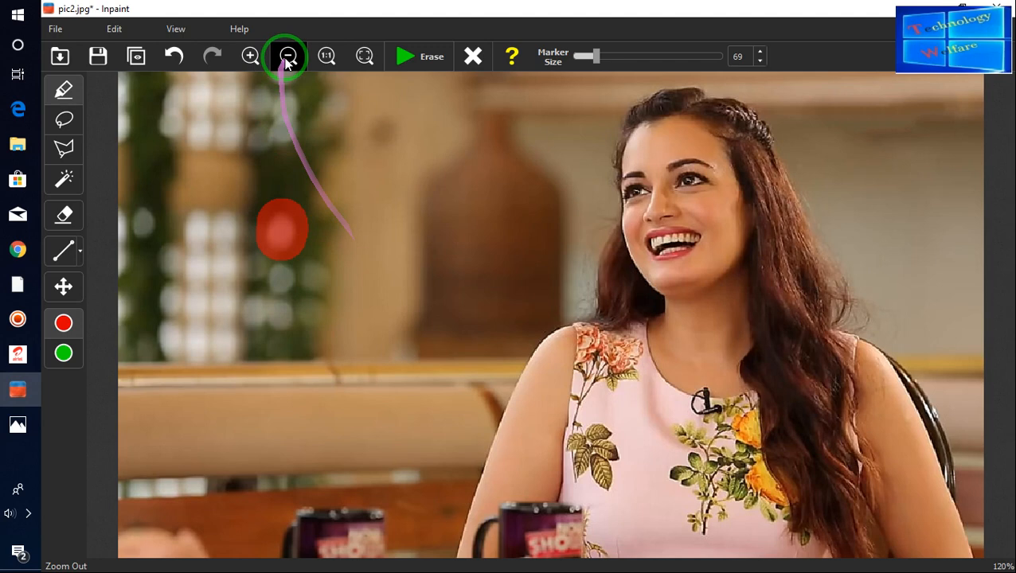
left_click(406, 56)
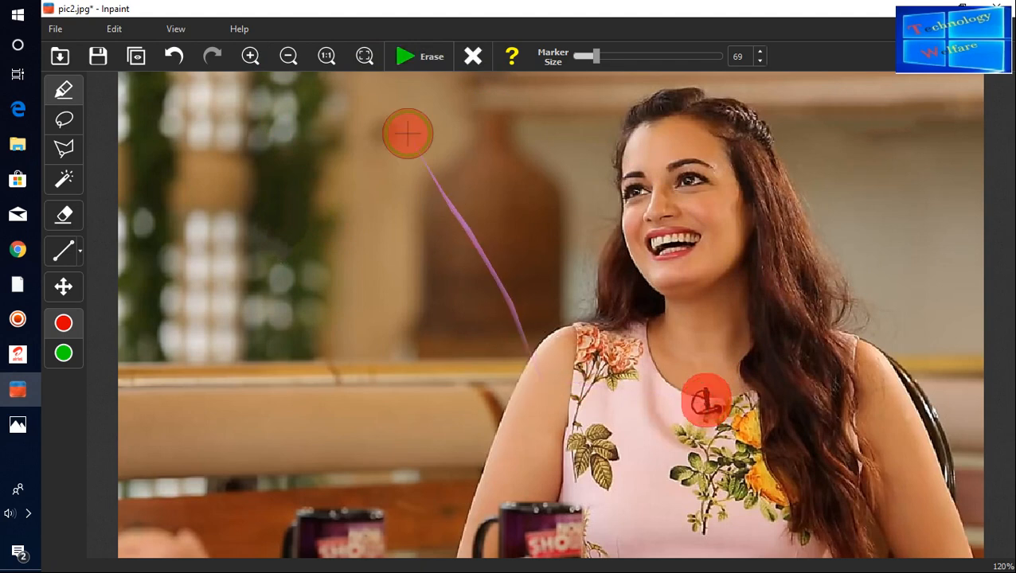
left_click(408, 55)
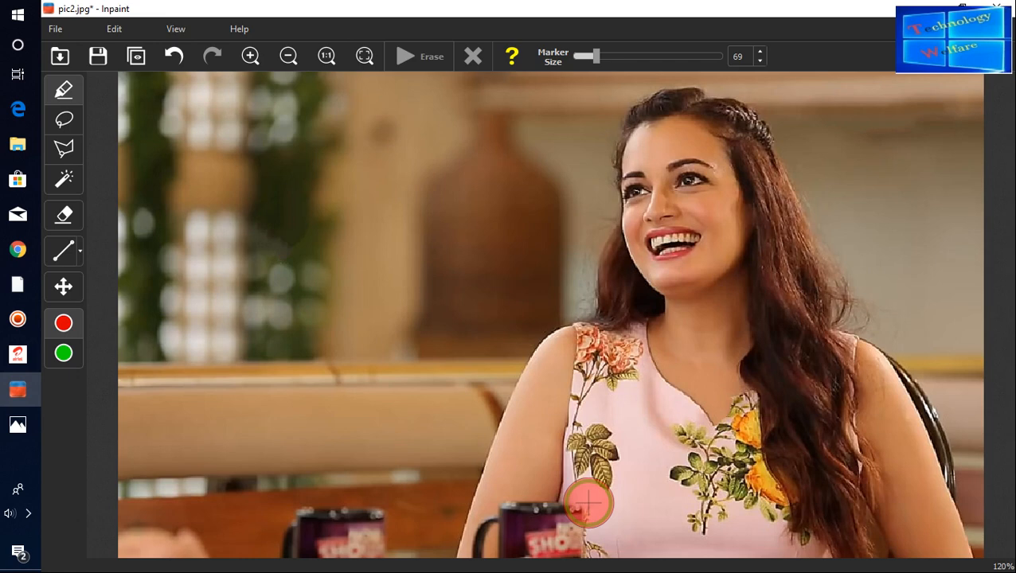
left_click(63, 180)
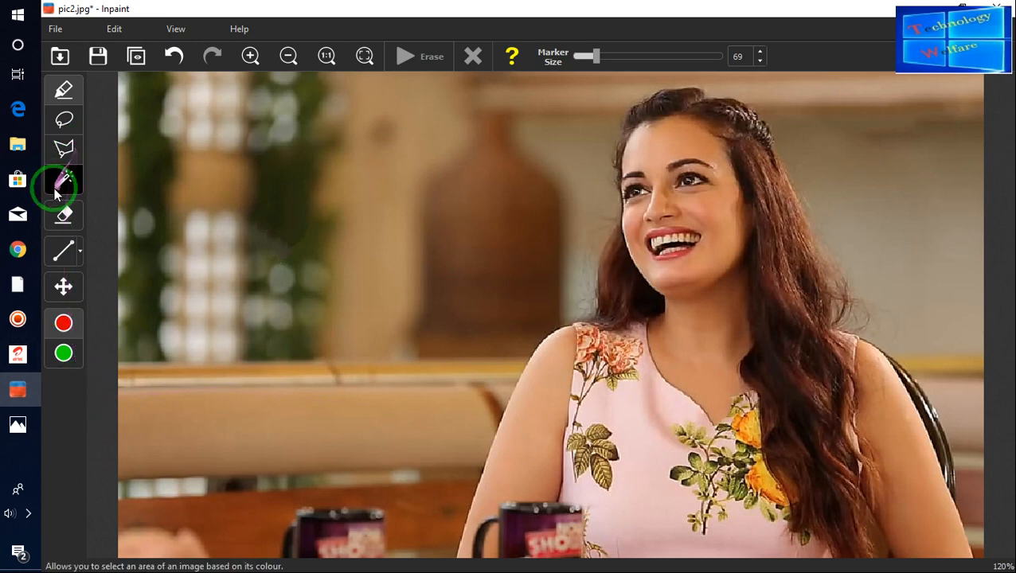
With the Magic Wand (Tolerance 30), select the left green foliage strips and her face for removal.
left_click(64, 178)
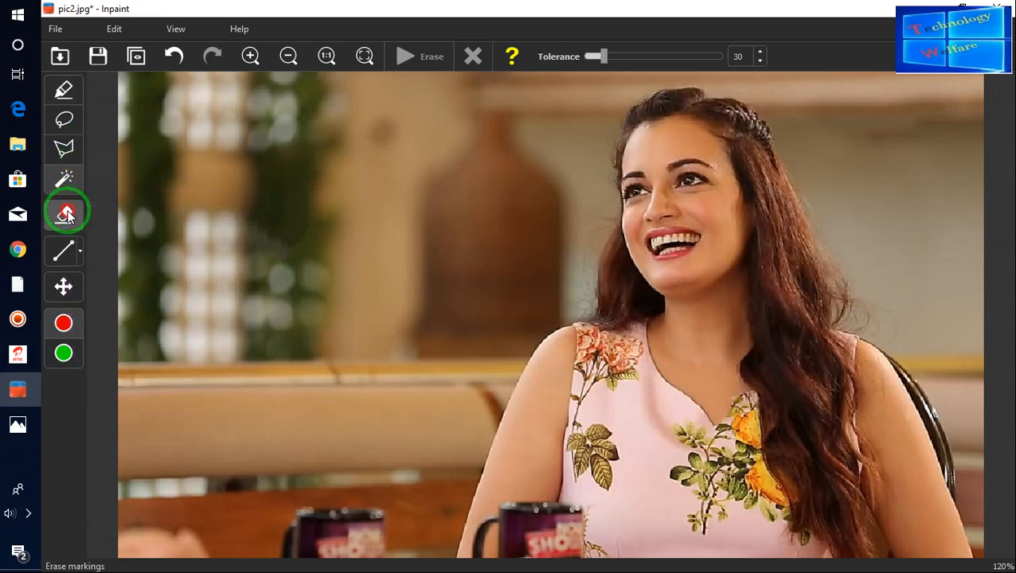
left_click(64, 215)
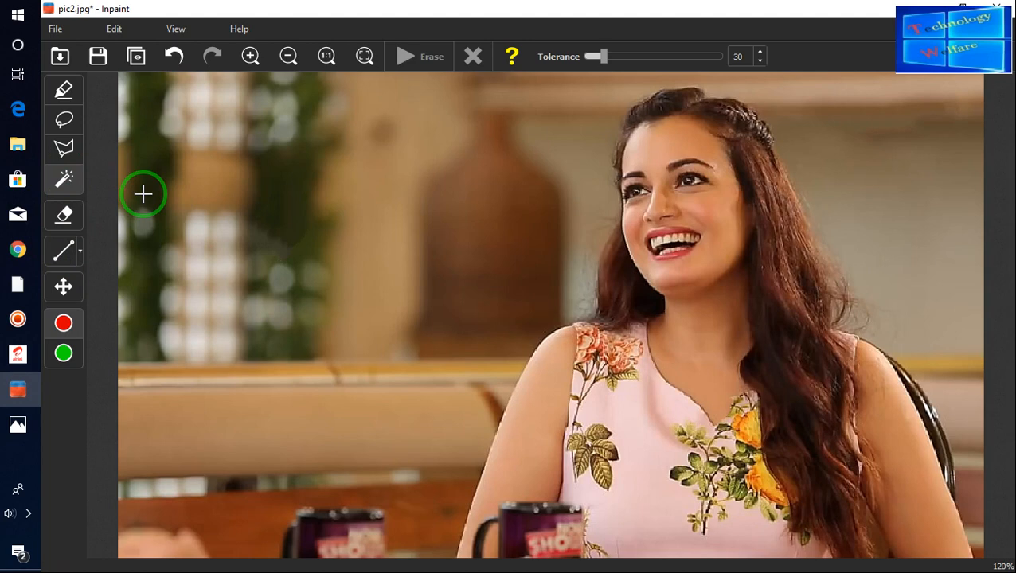
left_click_drag(143, 195, 291, 179)
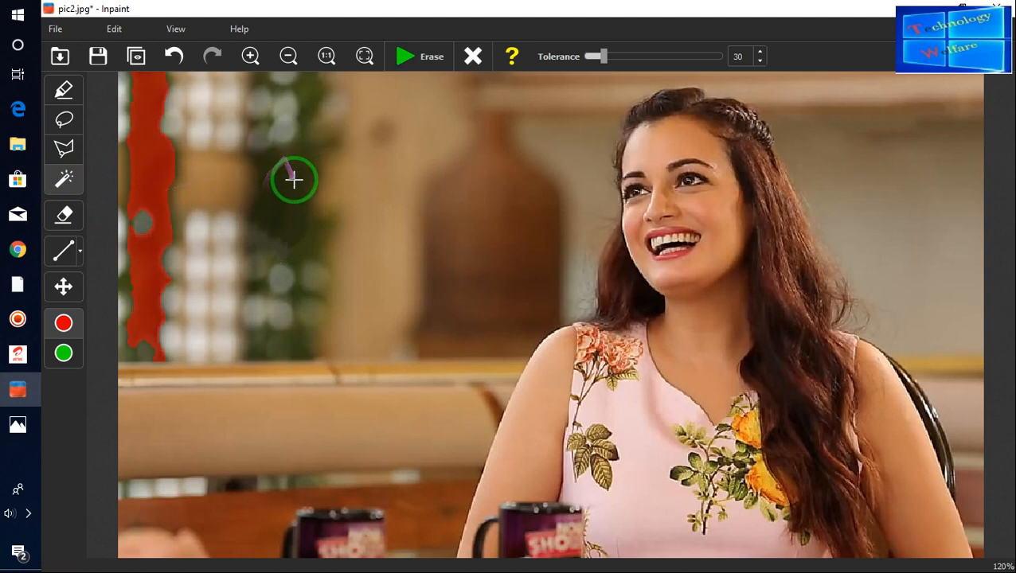
left_click_drag(293, 179, 266, 340)
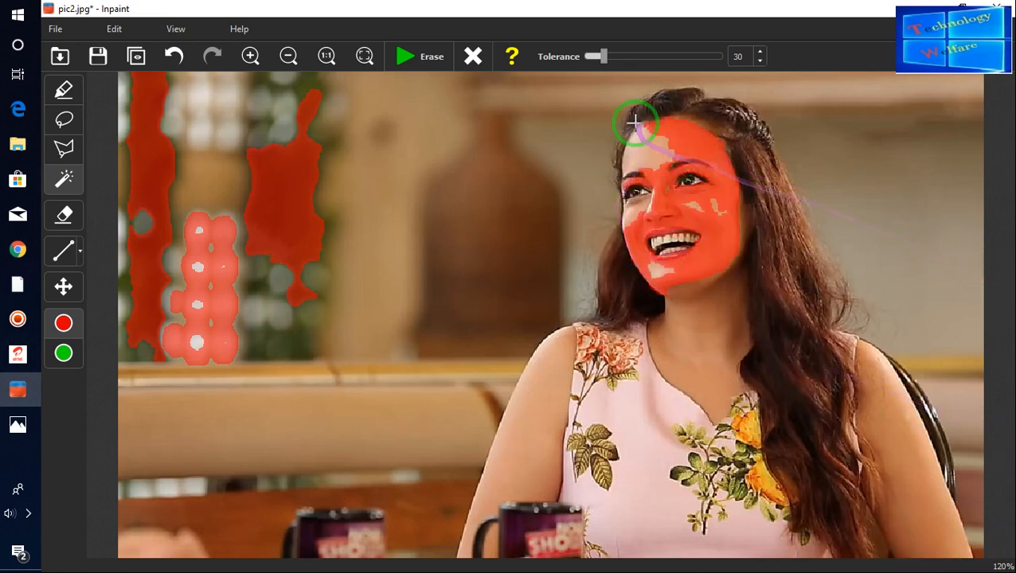
left_click_drag(635, 123, 636, 268)
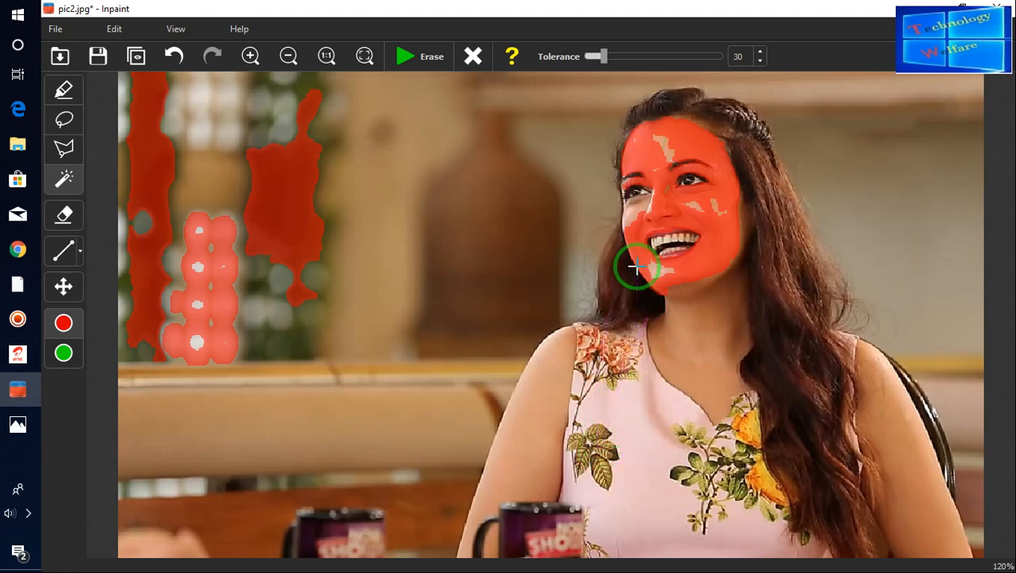
left_click(172, 57)
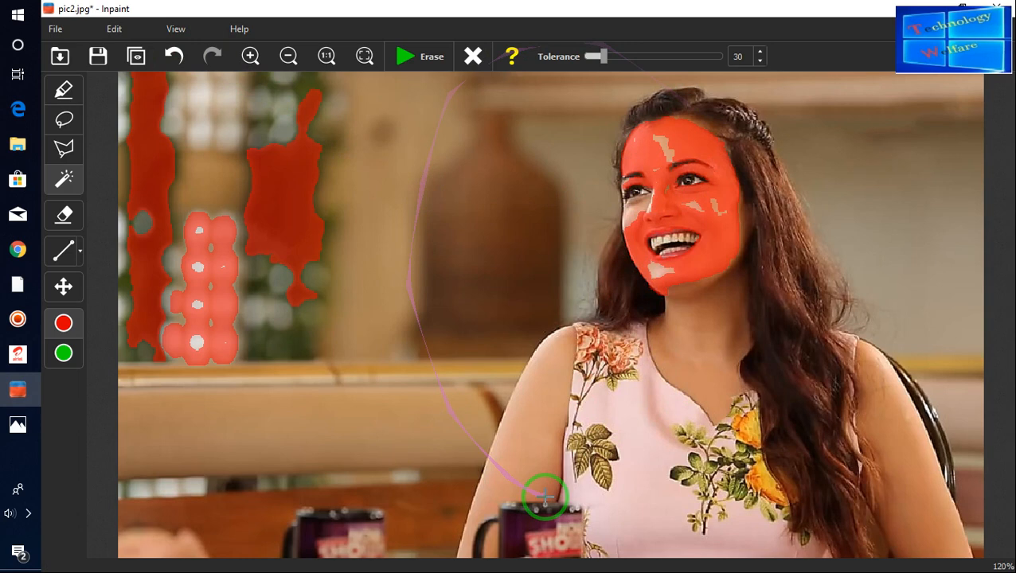
Undo the face and background markings until no area remains marked.
left_click(177, 56)
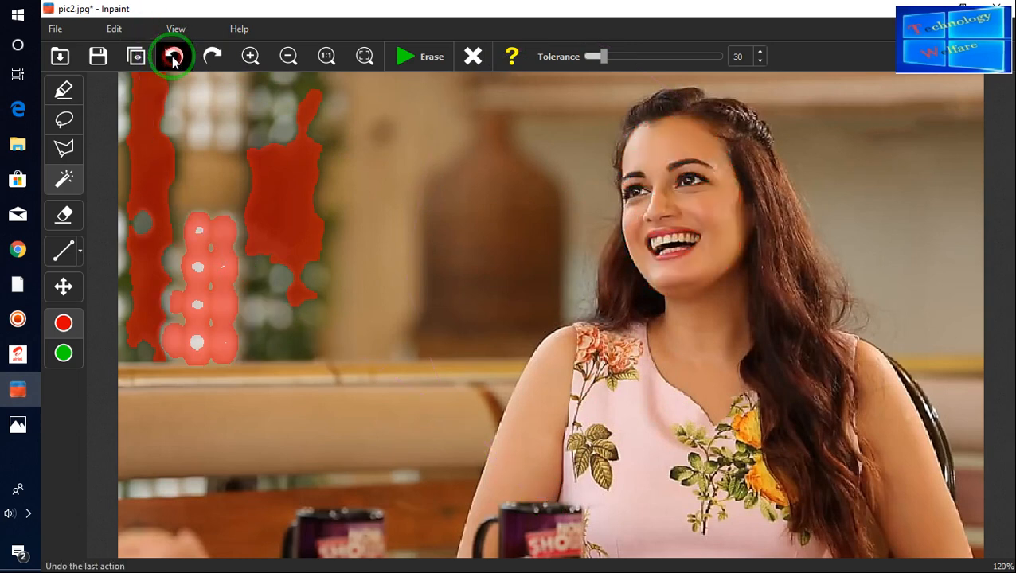
left_click(171, 56)
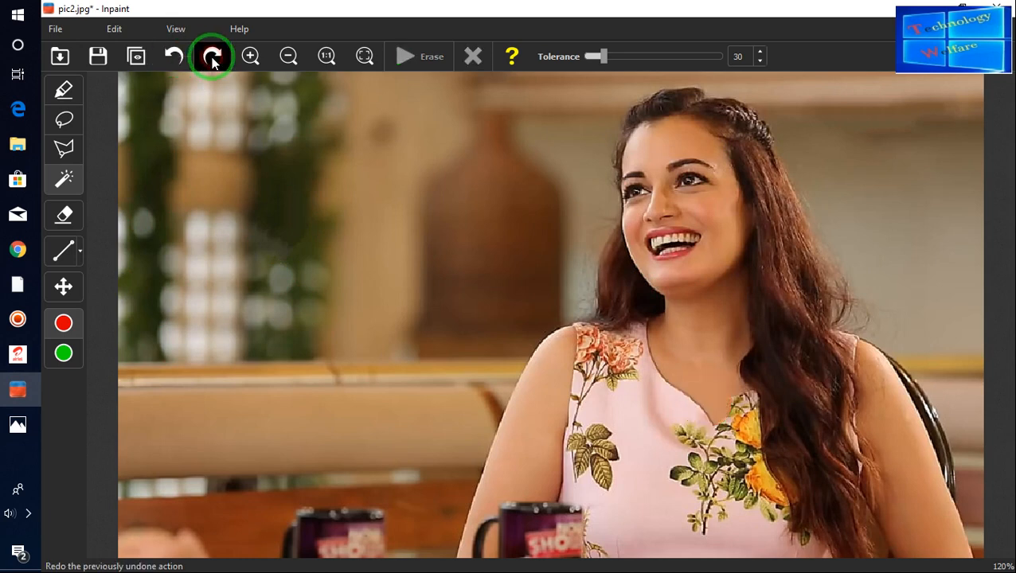
left_click(211, 55)
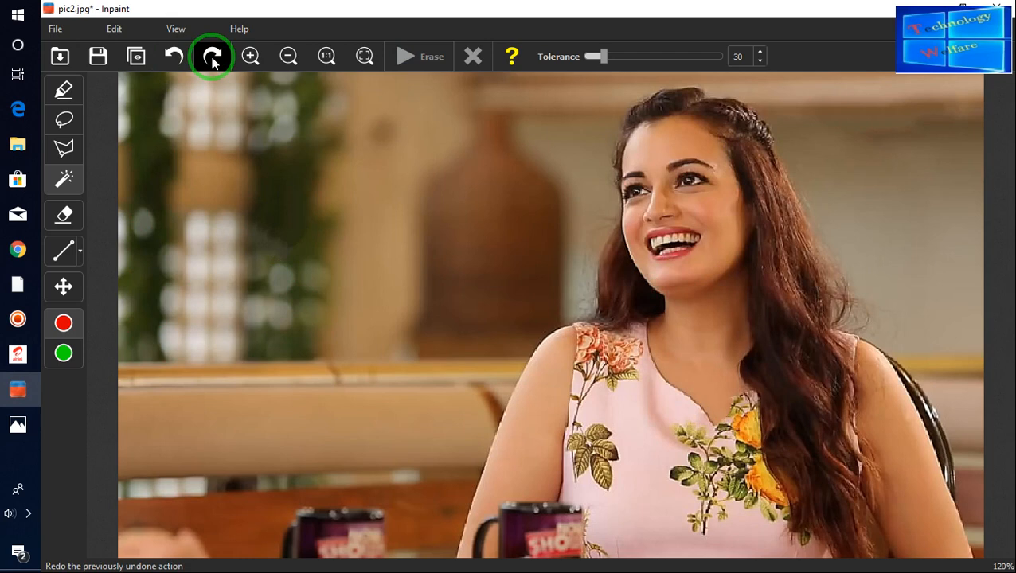
left_click(210, 56)
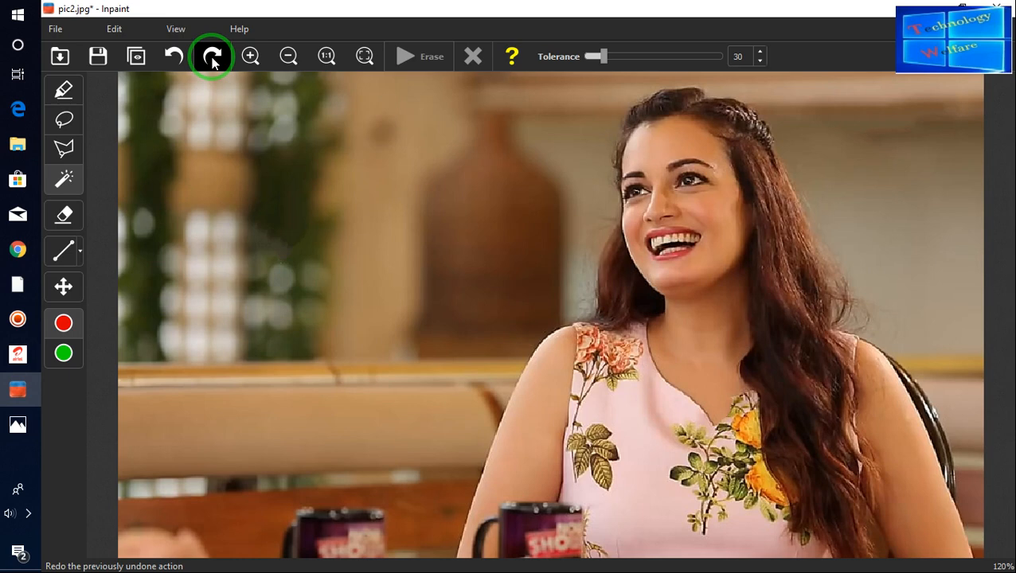